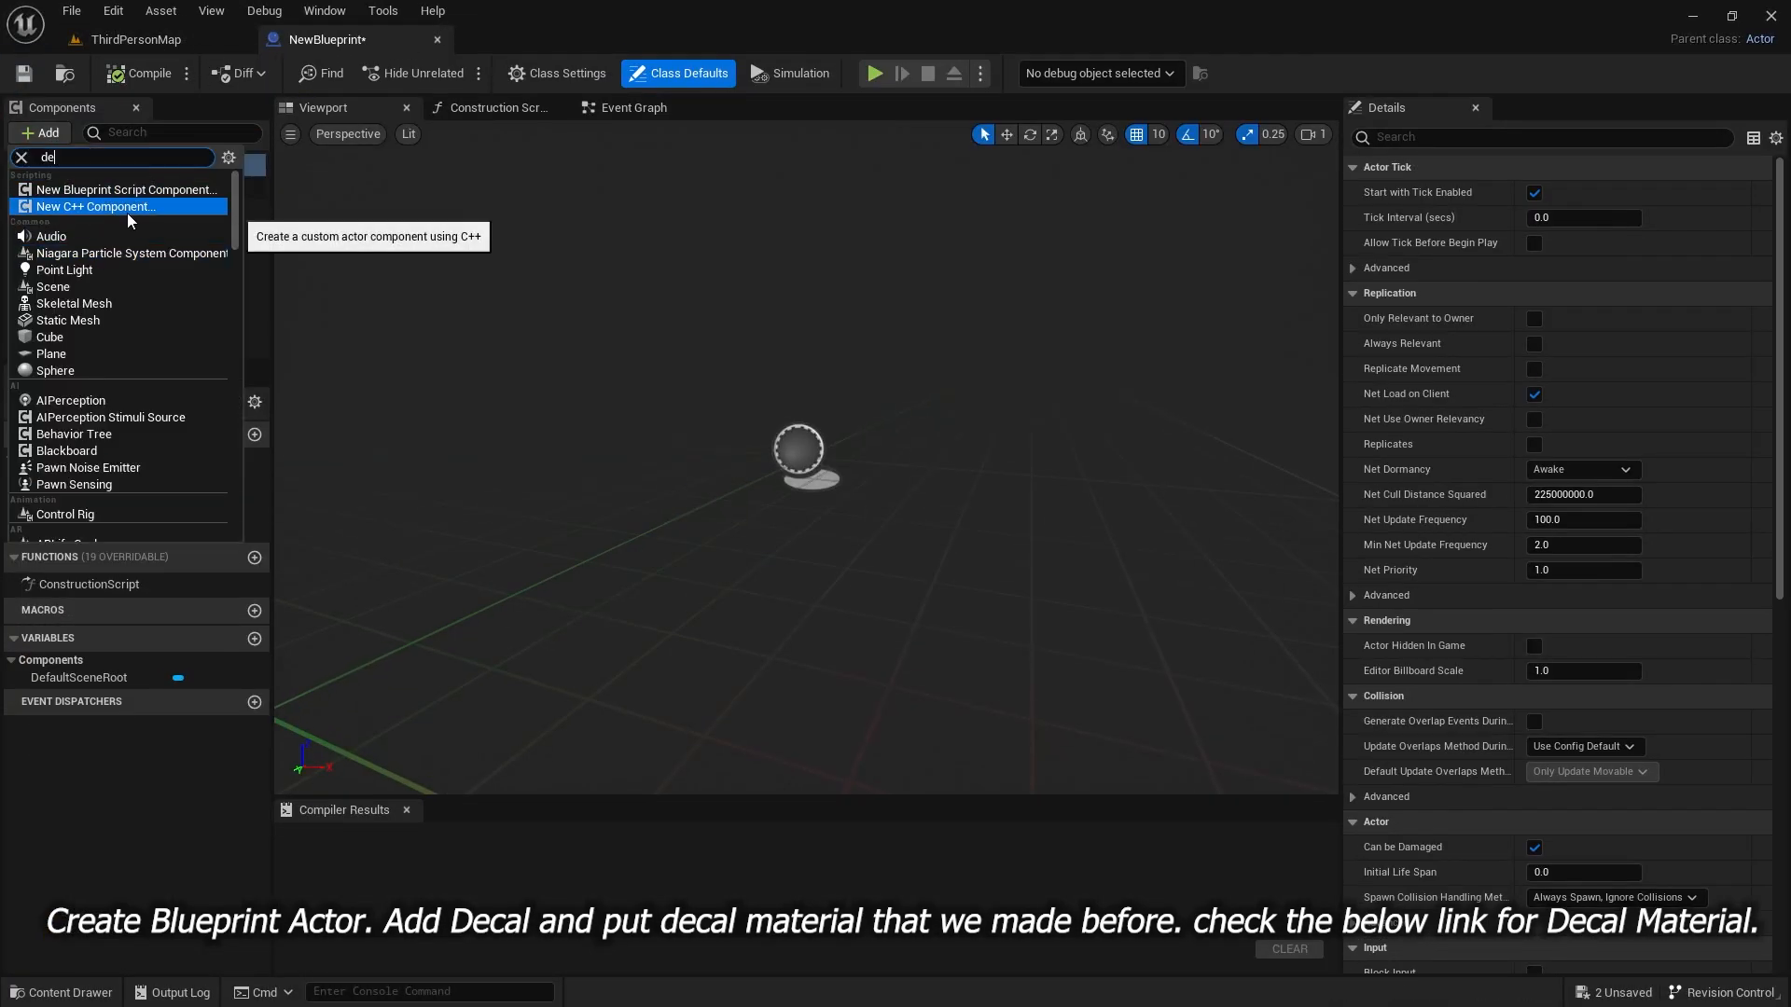
Step: Add a Decal component to the blueprint actor from the Components panel
{"action": "left_click", "coordinate": [133, 39]}
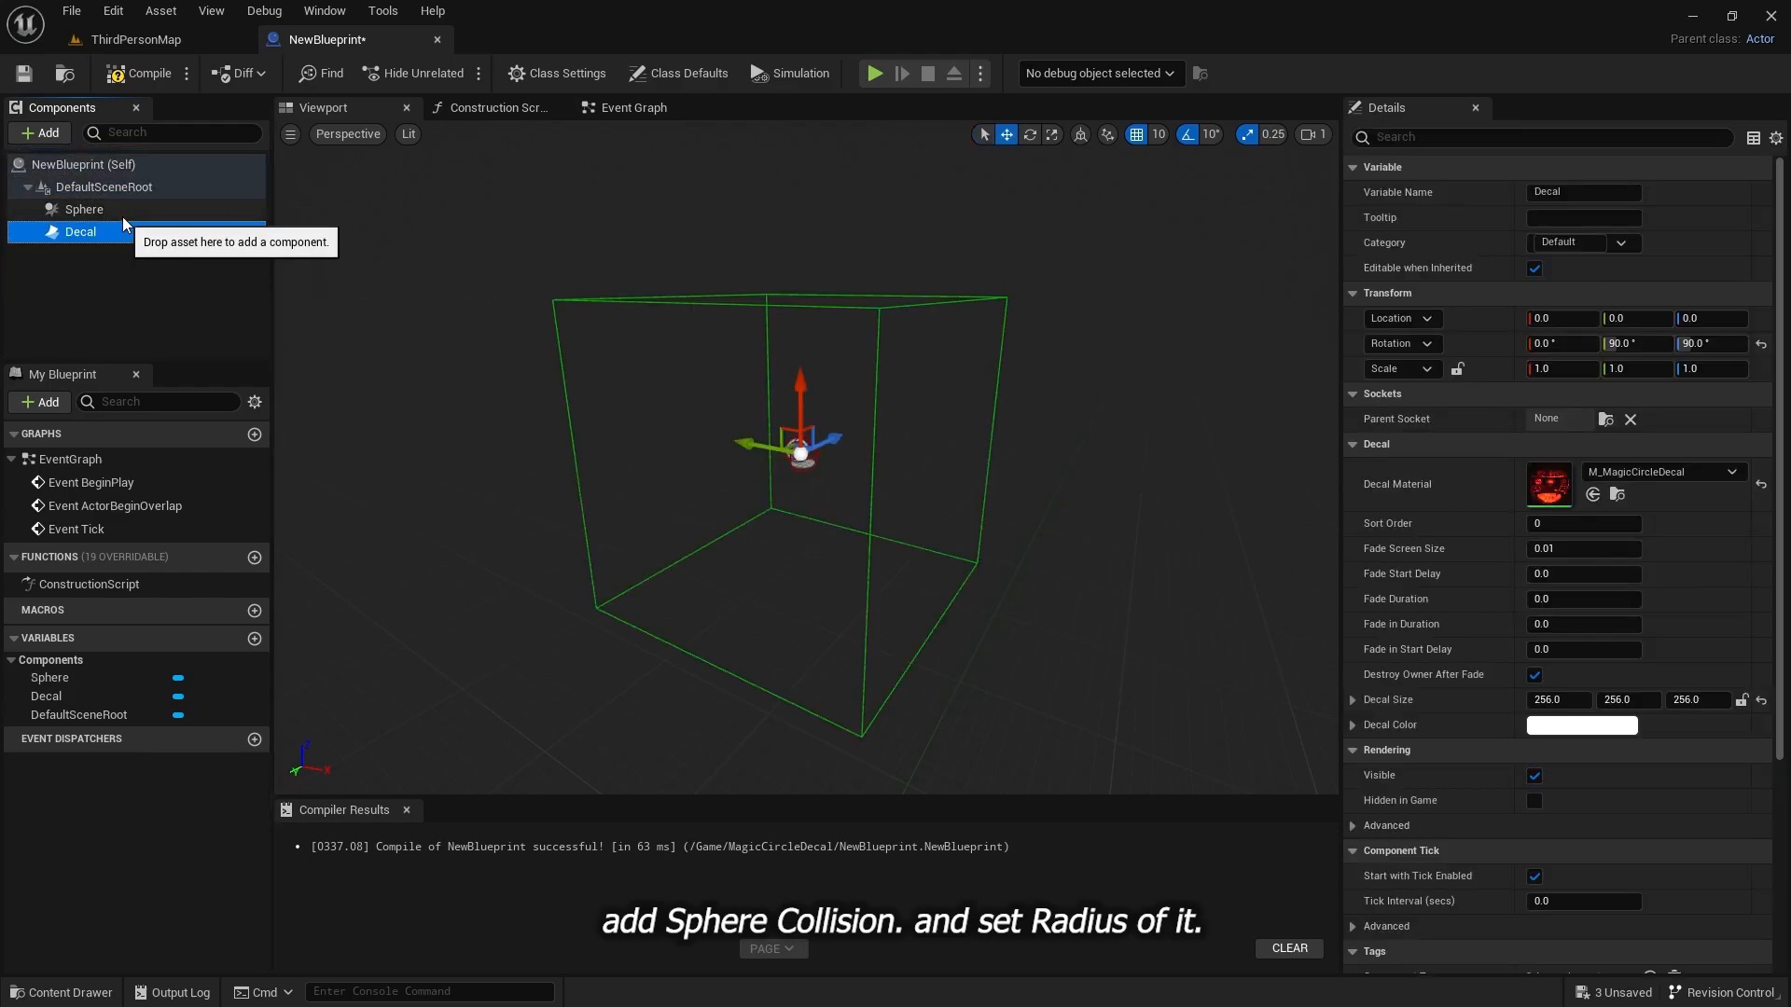
Step: Bring up the event options for the Sphere component
{"action": "right_click", "coordinate": [81, 208]}
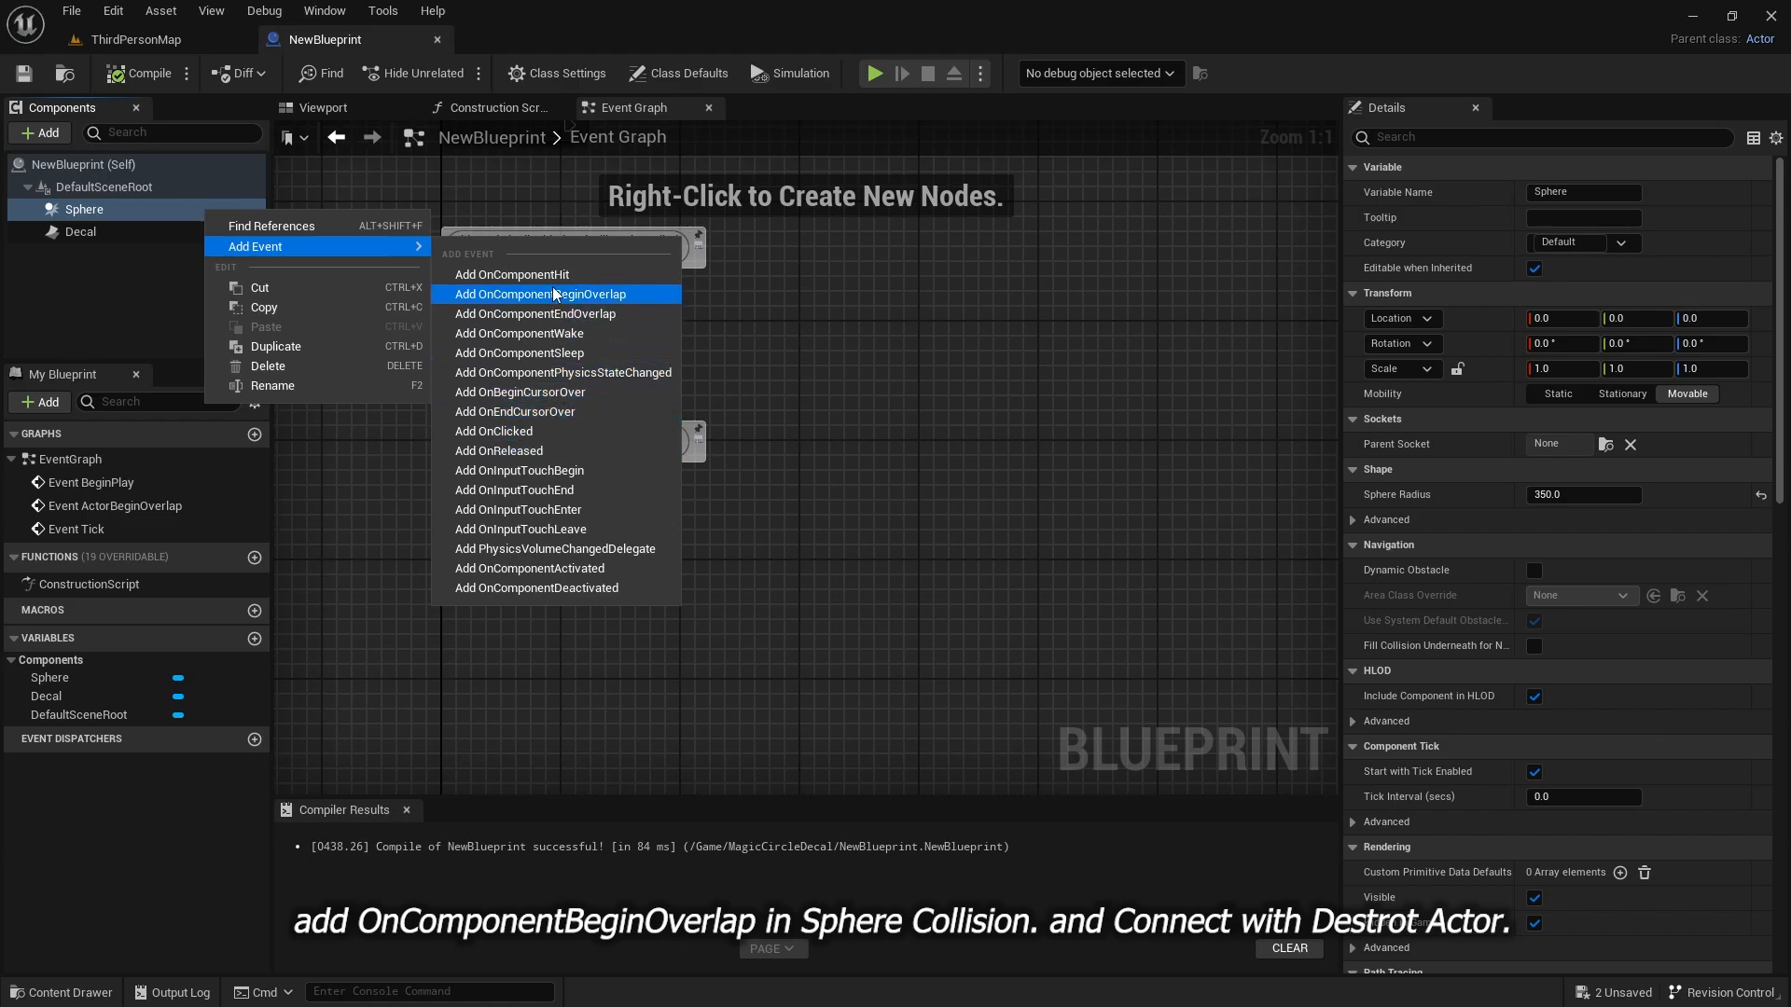
Step: Add an On Component Begin Overlap event for the Sphere to the Event Graph
{"action": "left_click", "coordinate": [540, 294]}
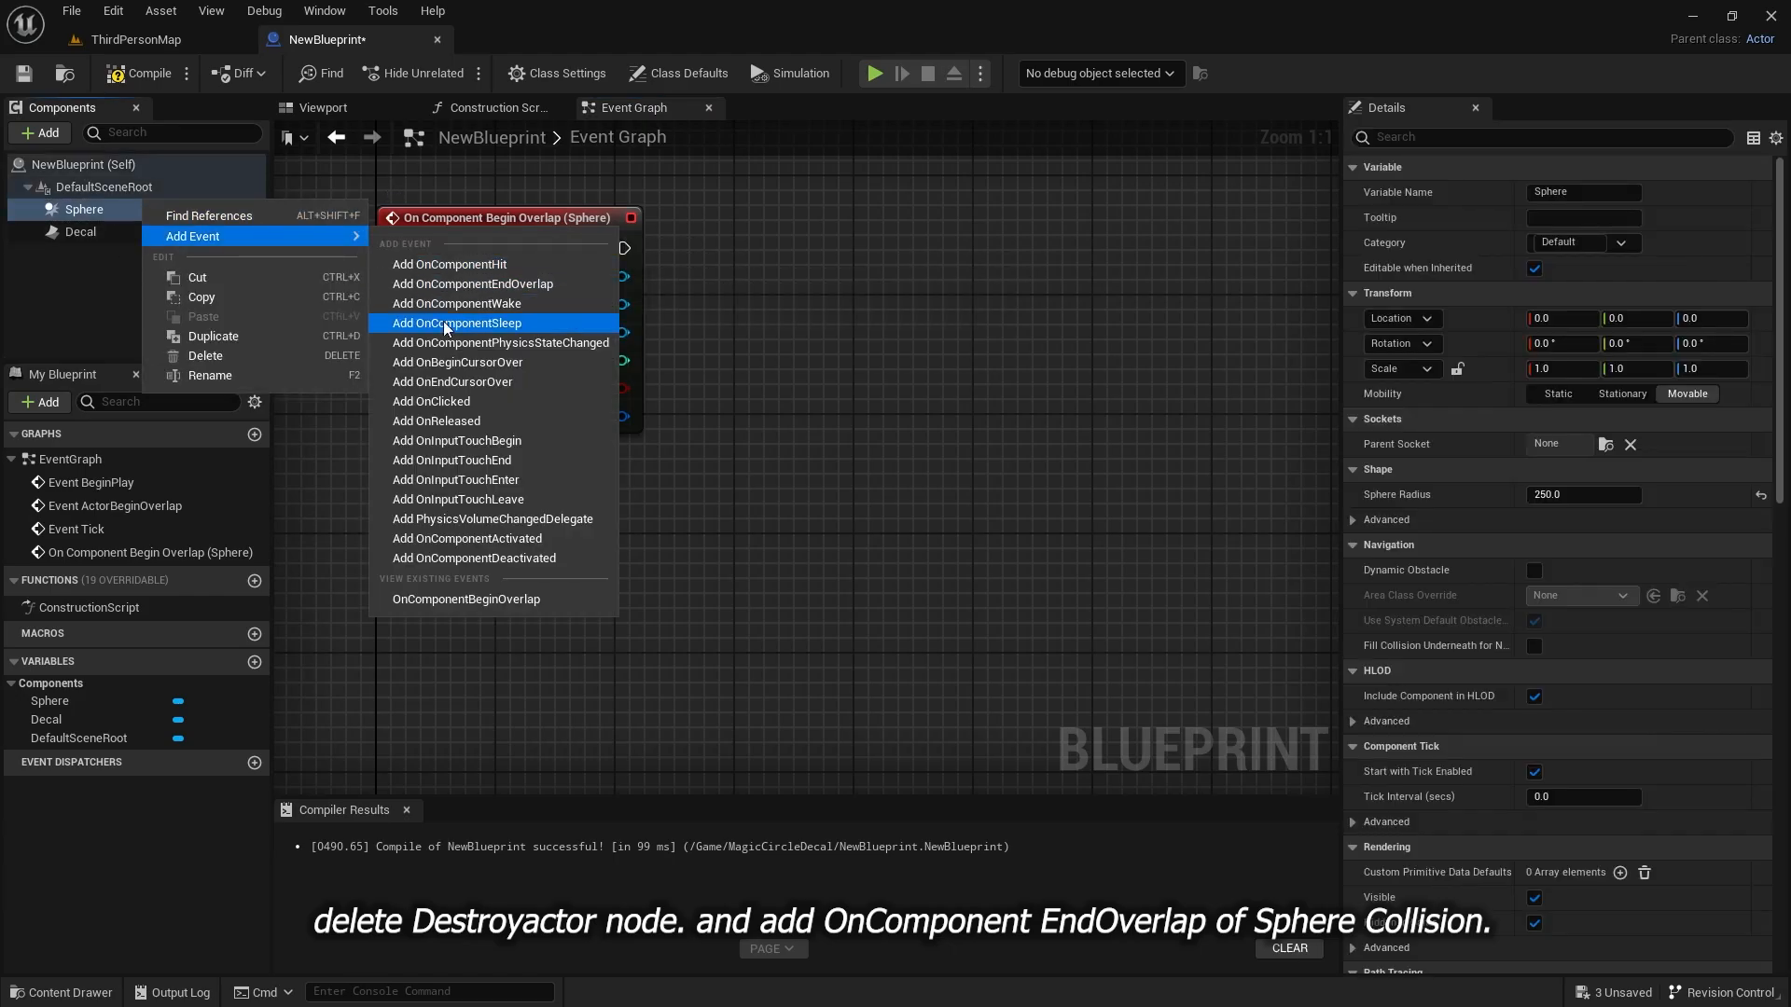
Step: Add an On Component End Overlap event for the Sphere below the begin-overlap event
{"action": "left_click", "coordinate": [473, 284]}
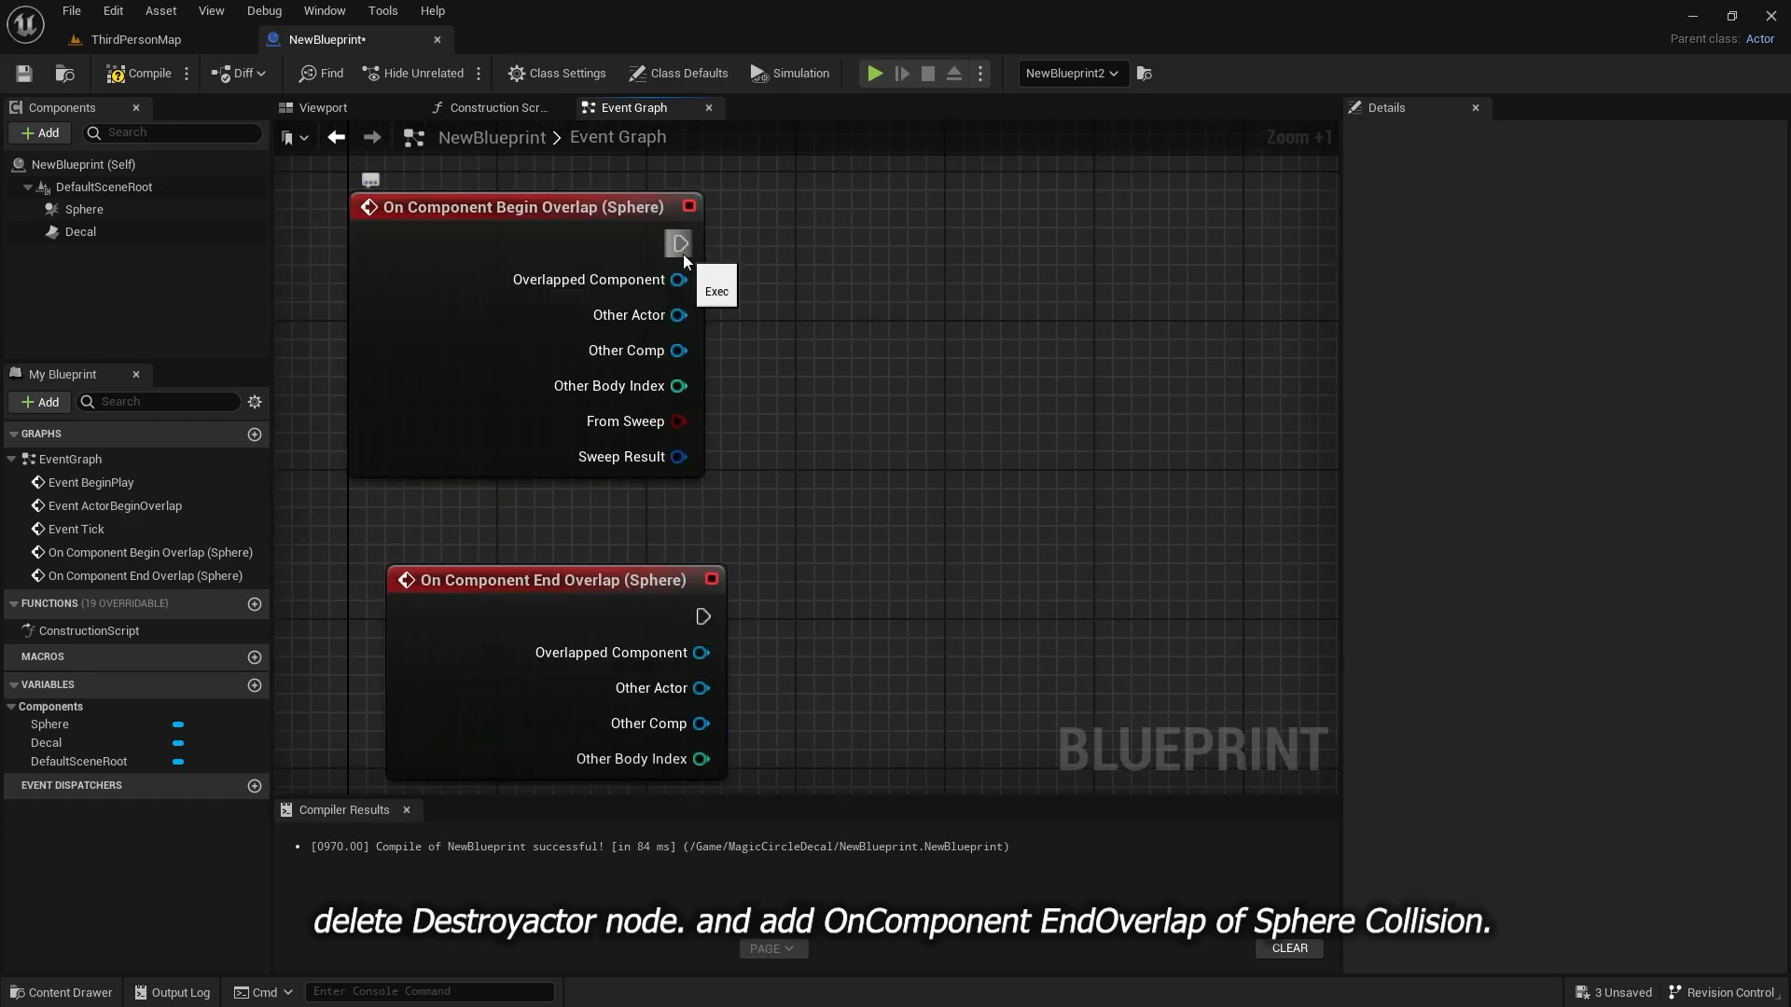